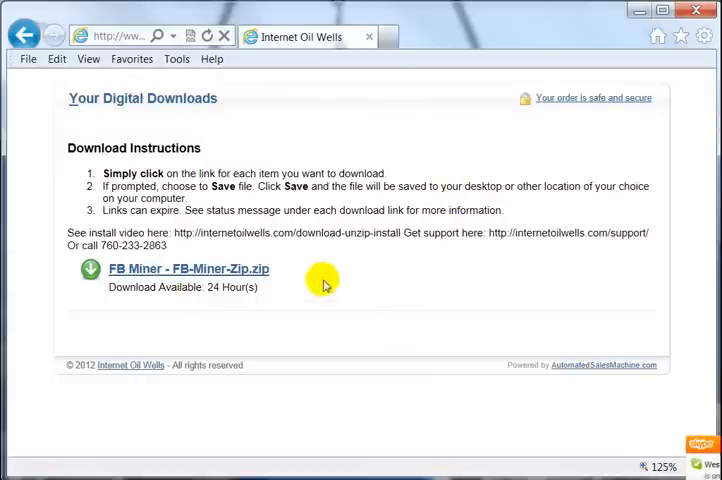
mouse_move(200, 204)
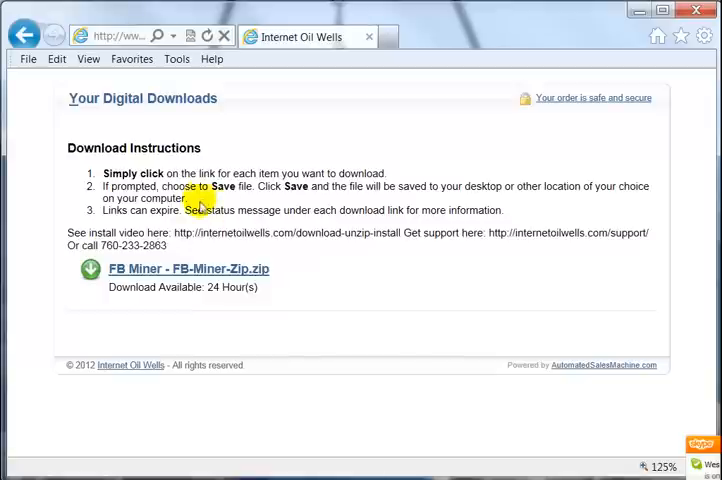
mouse_move(216, 224)
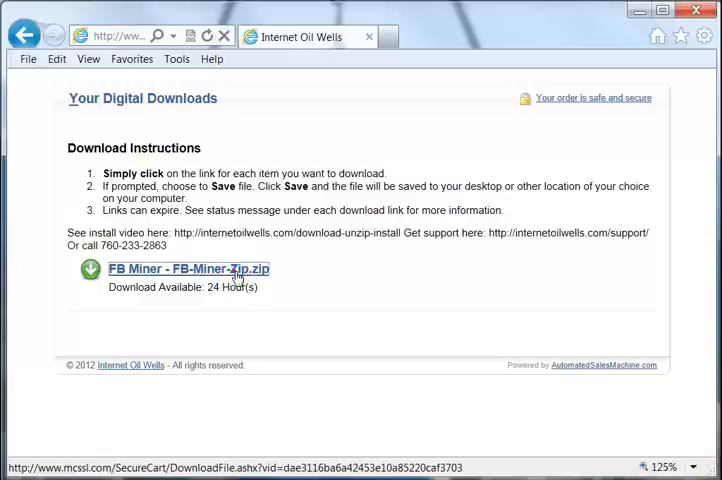
Step: Start the FB-Miner-Zip.zip download and reveal the alternative save choices
left_click(188, 268)
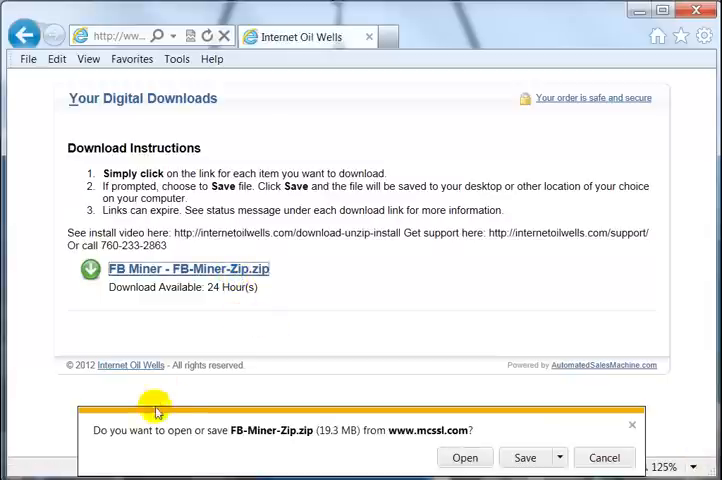
mouse_move(314, 414)
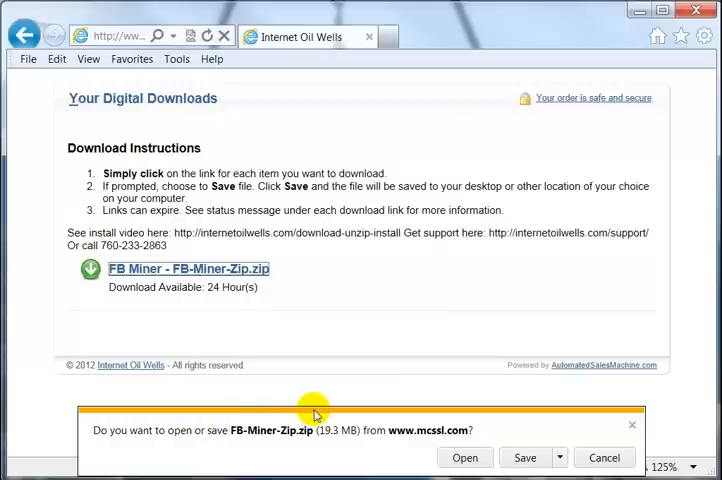
left_click(556, 456)
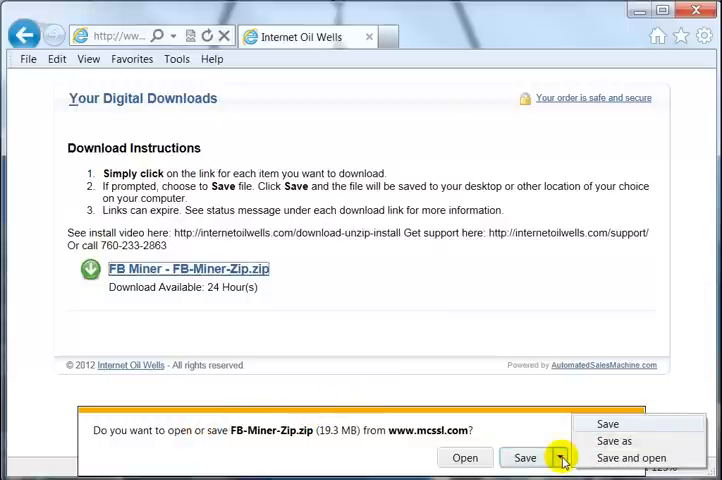
Step: Save FB-Miner-Zip.zip into the Facebook Miner folder, replacing the existing copy
left_click(614, 440)
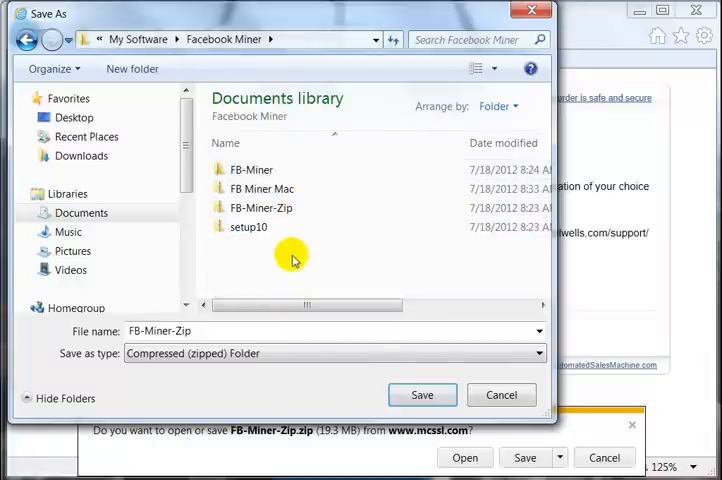
left_click(422, 396)
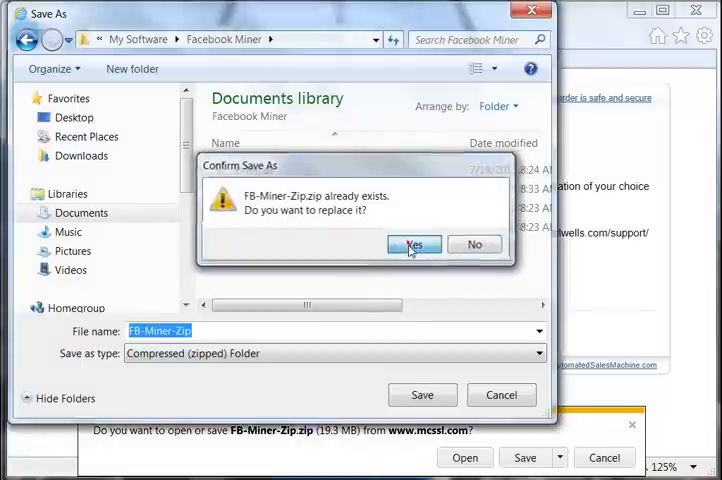
left_click(412, 244)
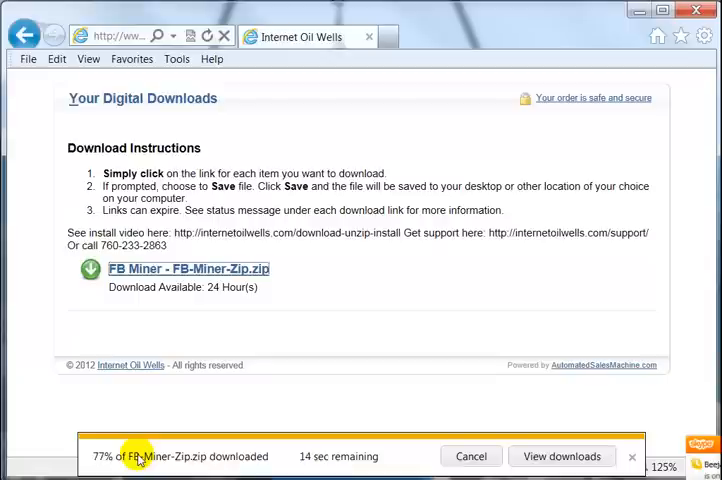
mouse_move(198, 432)
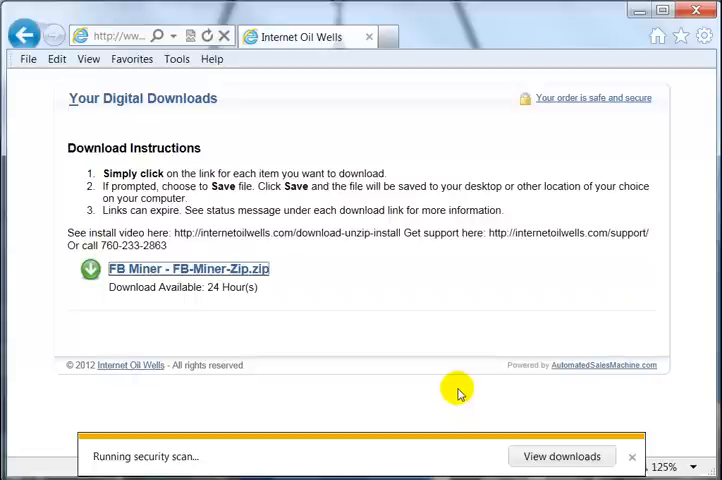
Step: From the downloads list, open the finished FB-Miner-Zip.zip archive
left_click(560, 456)
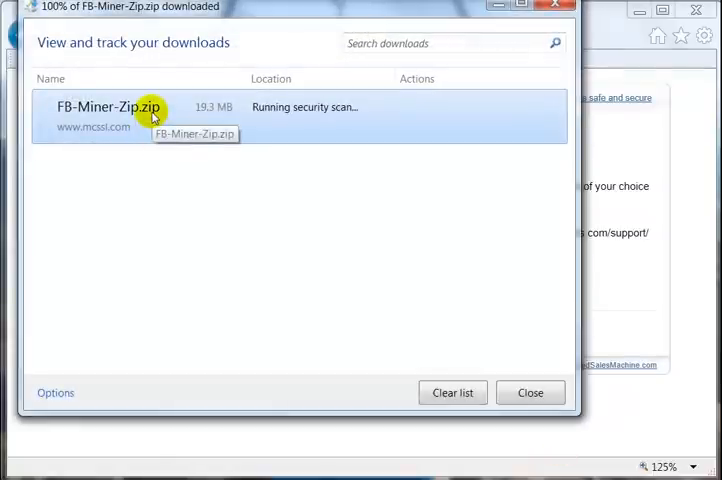
mouse_move(258, 184)
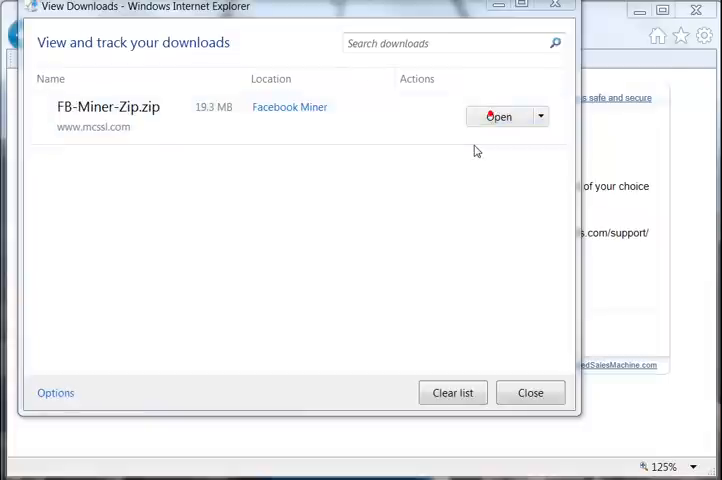
left_click(498, 116)
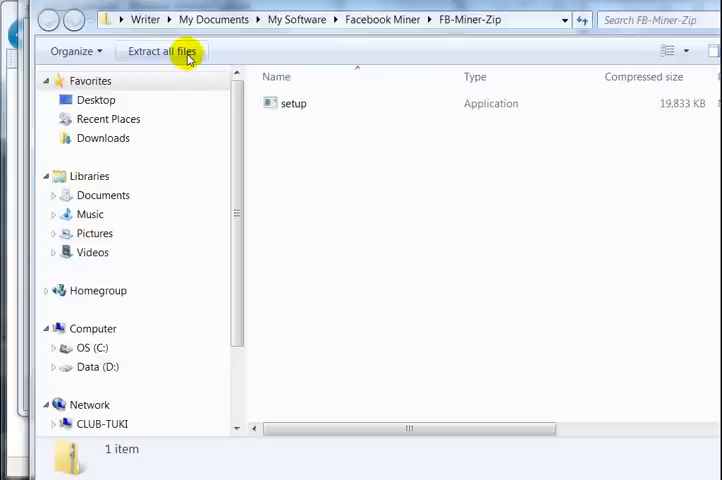
mouse_move(162, 52)
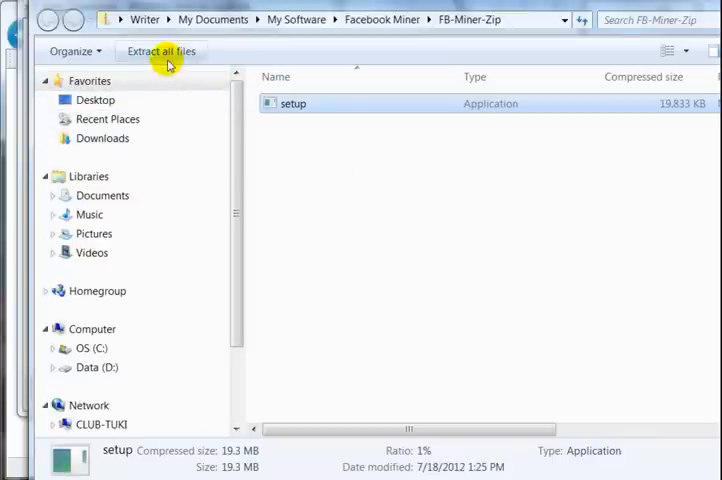
mouse_move(342, 182)
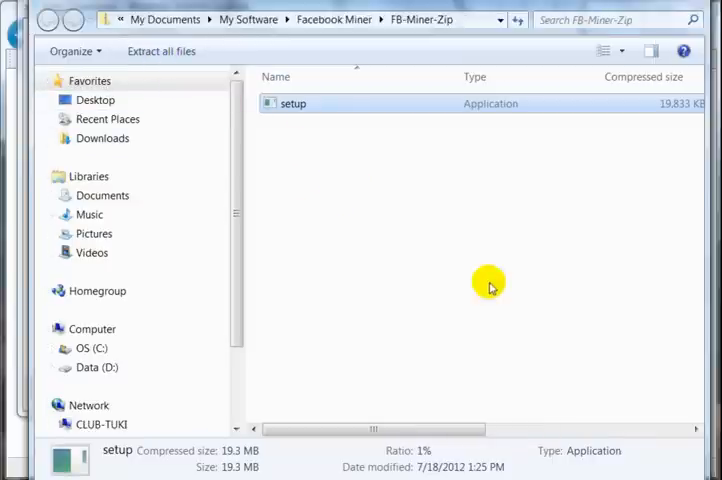
Step: Run setup from inside the zip, allowing the unverified publisher, to reach the Setup Wizard
double_click(292, 104)
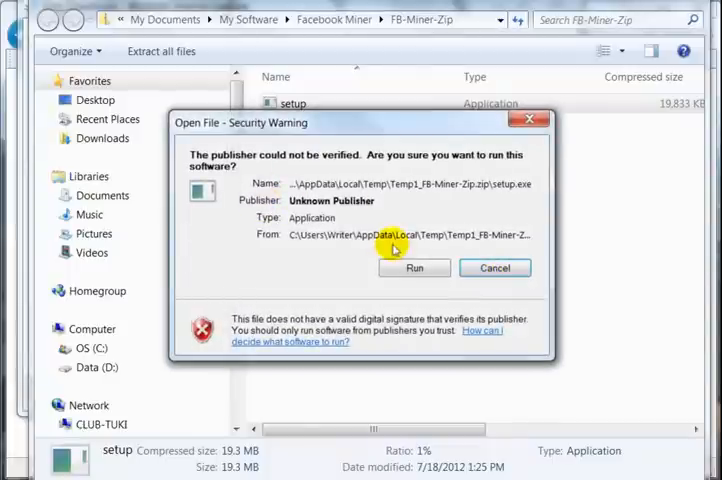
mouse_move(298, 168)
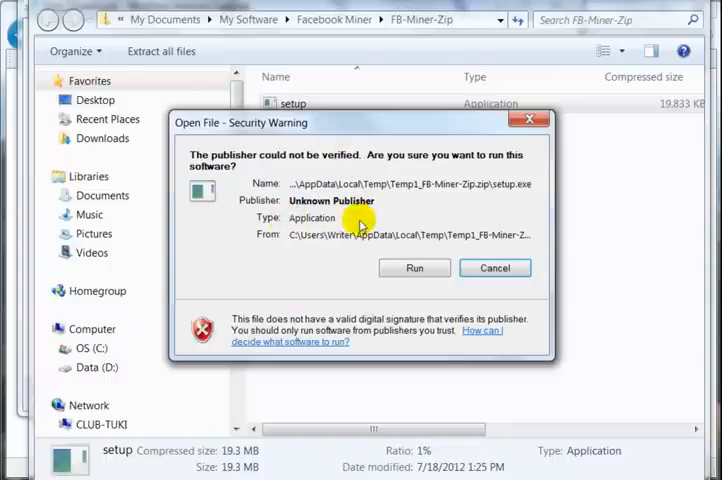
mouse_move(362, 228)
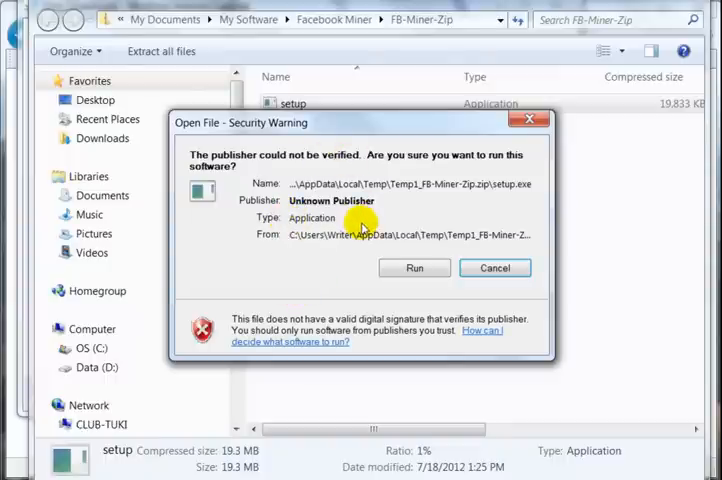
left_click(414, 268)
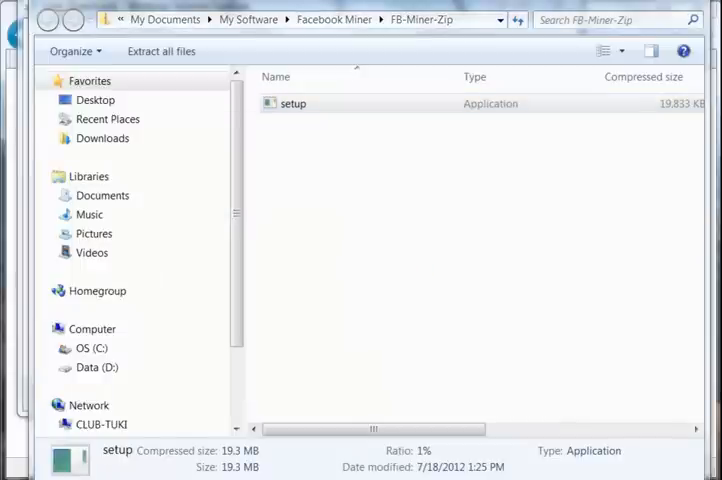
double_click(292, 104)
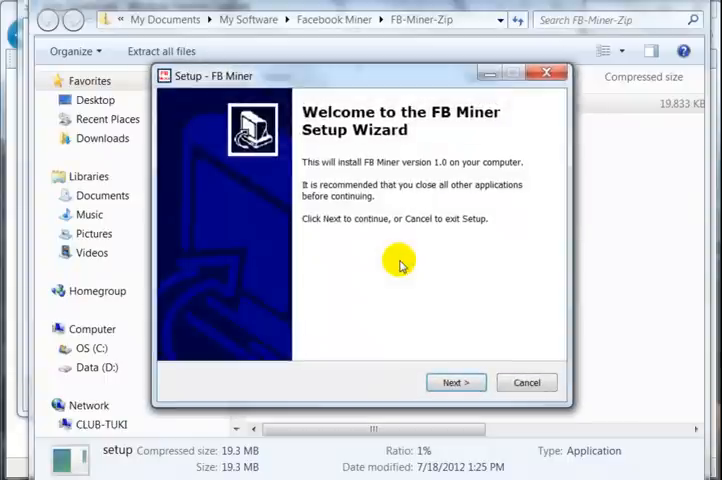
mouse_move(312, 148)
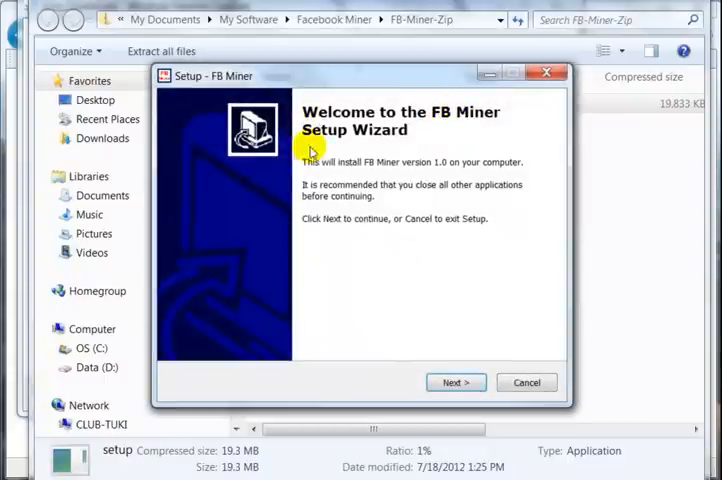
Step: Install to C:\FB Miner with the FB Miner Start Menu folder and a desktop icon
left_click(456, 382)
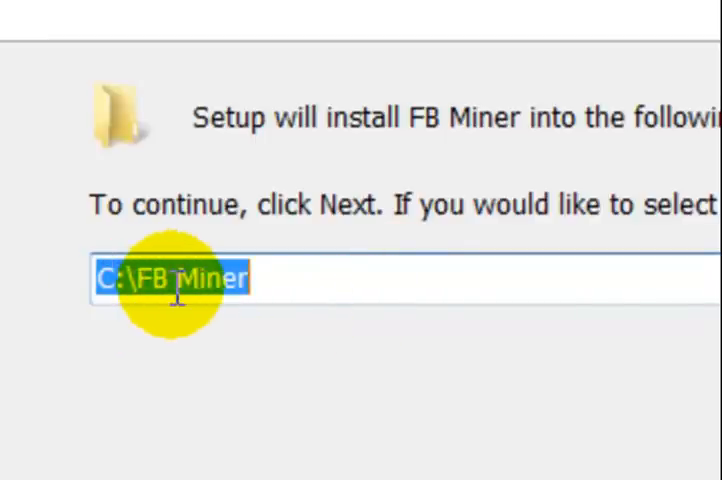
left_click(456, 380)
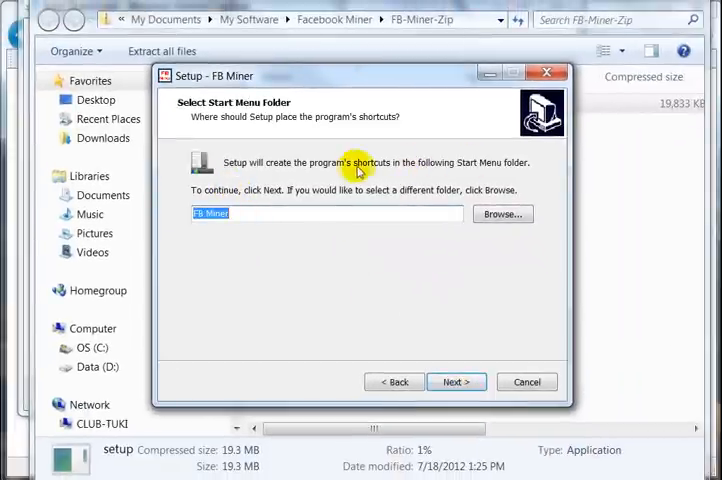
left_click(456, 382)
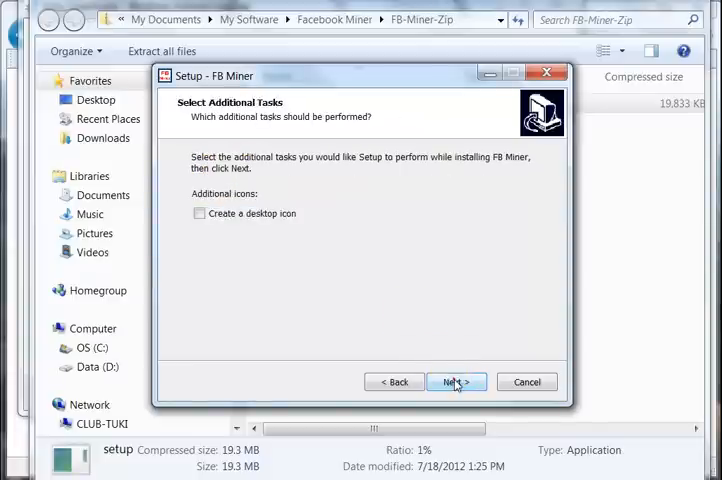
left_click(198, 212)
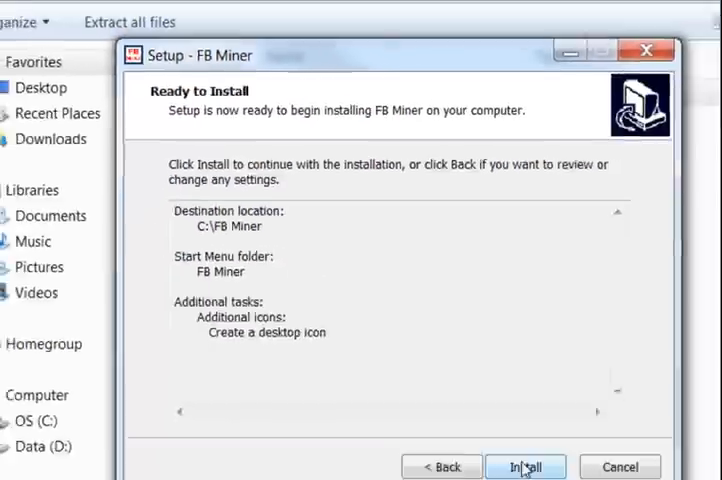
left_click(524, 468)
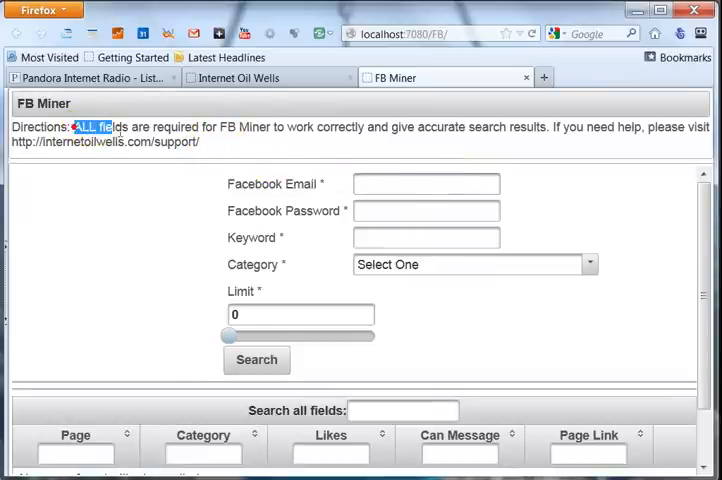
Step: Highlight the 'ALL fields are required' note and follow the support website link
left_click_drag(76, 128, 256, 128)
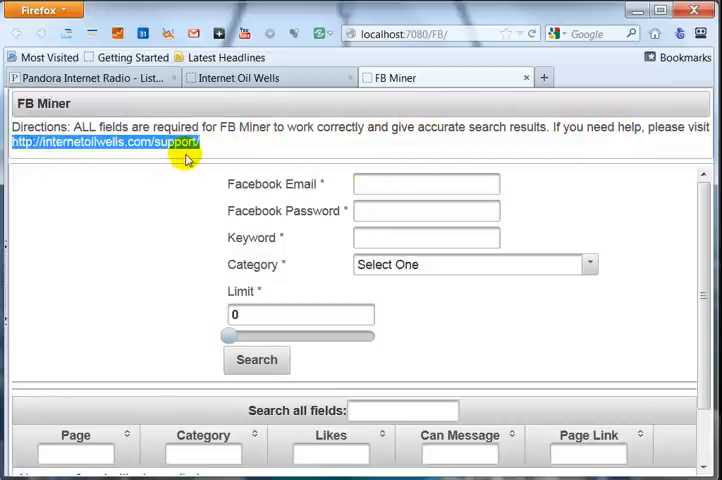
left_click(426, 184)
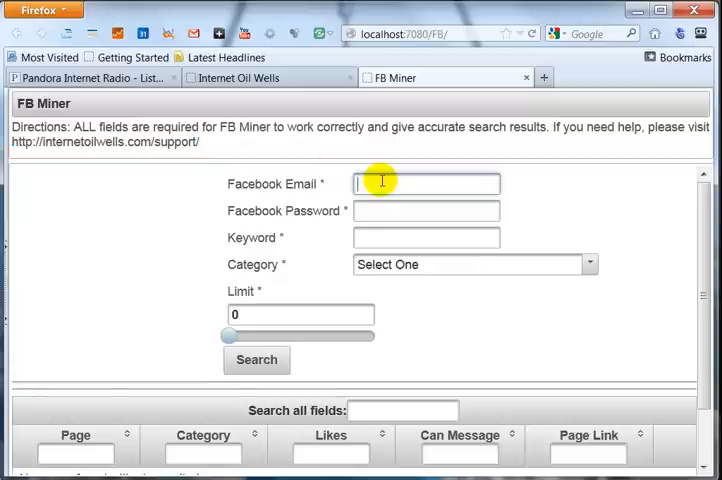
Step: Enter x as credentials, keyword music, category Concert Tour, limit 6, and run the search
type("x")
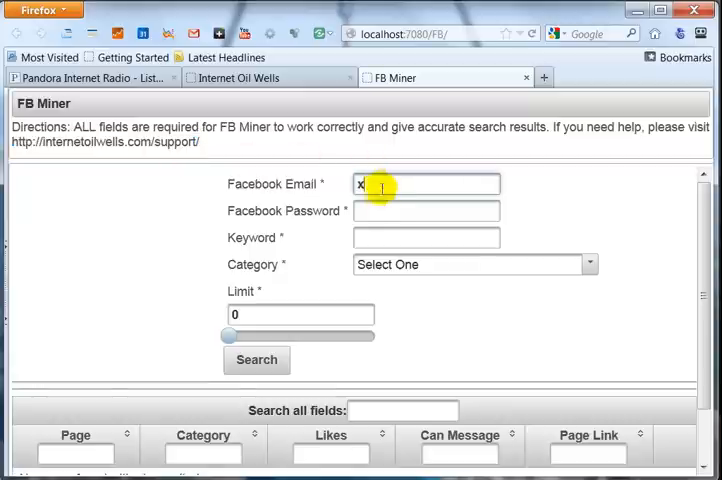
left_click(426, 238)
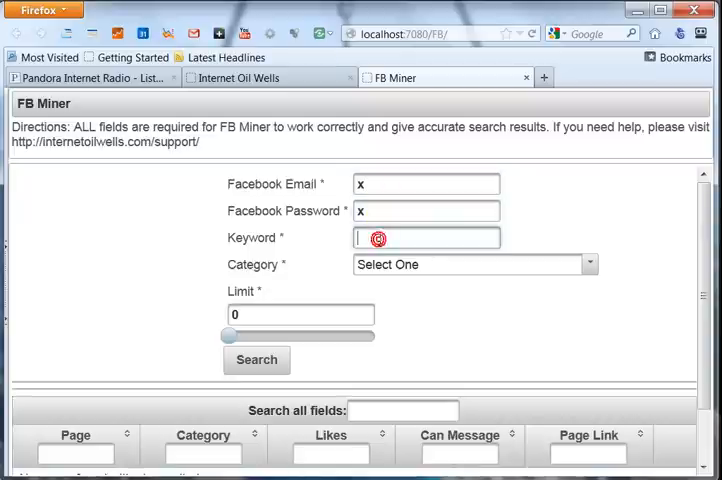
type("music")
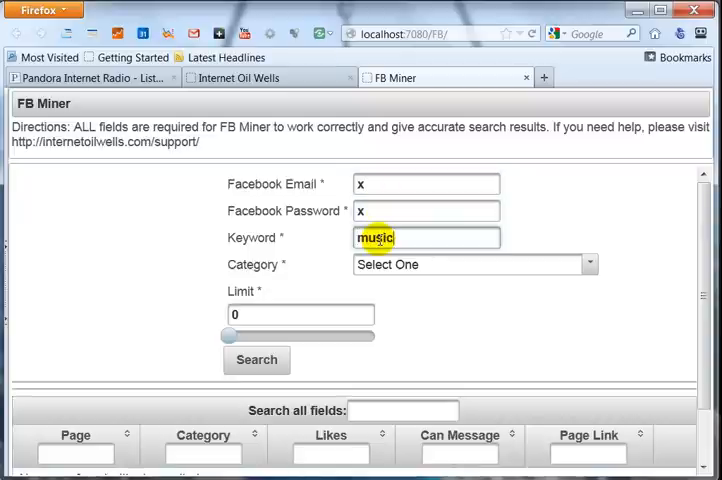
left_click(476, 264)
type("6")
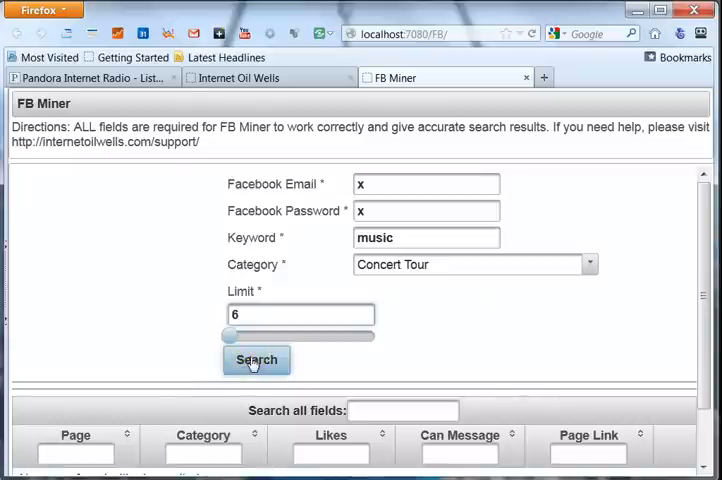
left_click(256, 360)
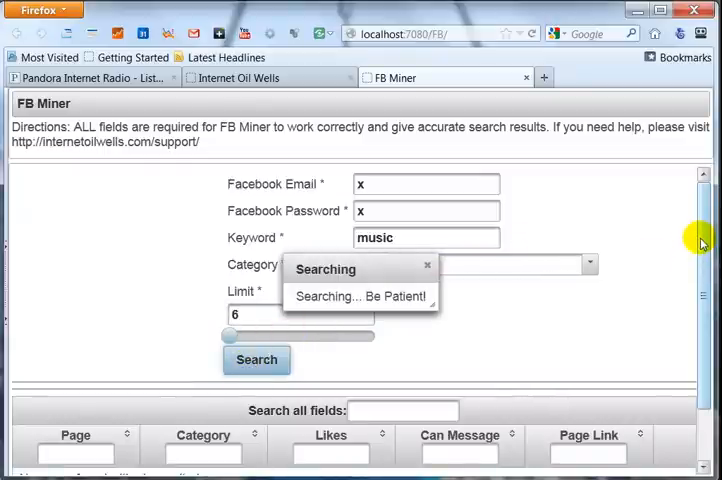
Step: Scroll down to the results table once the search finishes
scroll("down", 3)
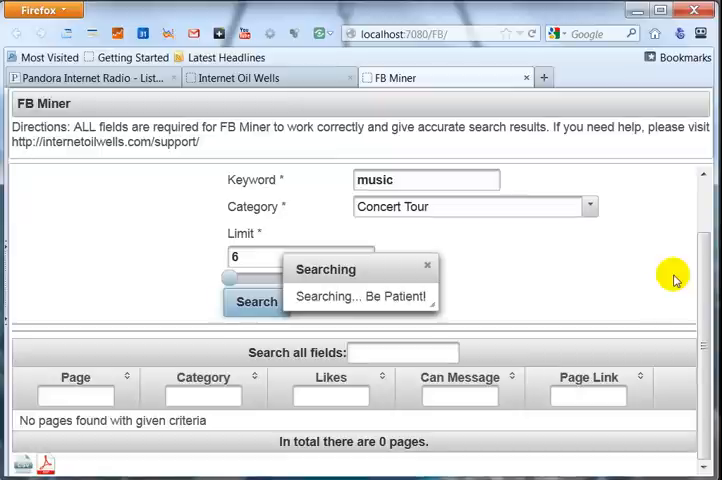
mouse_move(660, 296)
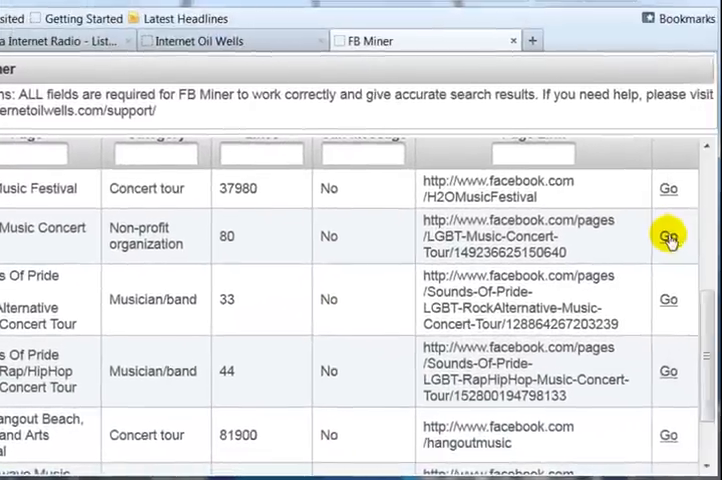
Step: Use Go on the LGBT Music Concert row to view that Facebook page in a new tab
left_click(668, 236)
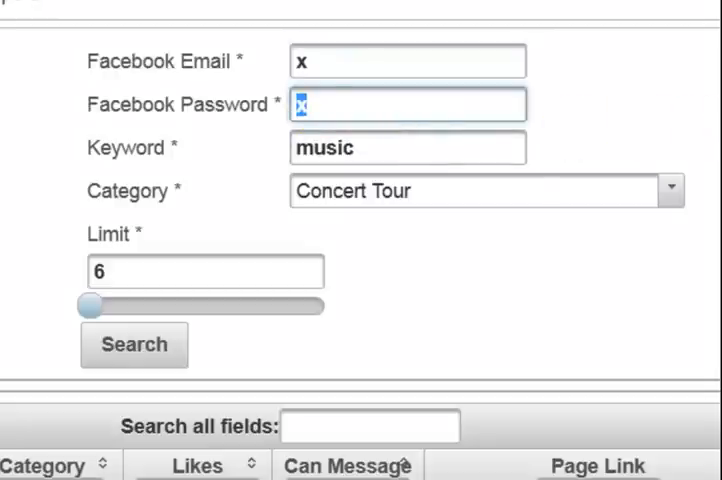
left_click(134, 344)
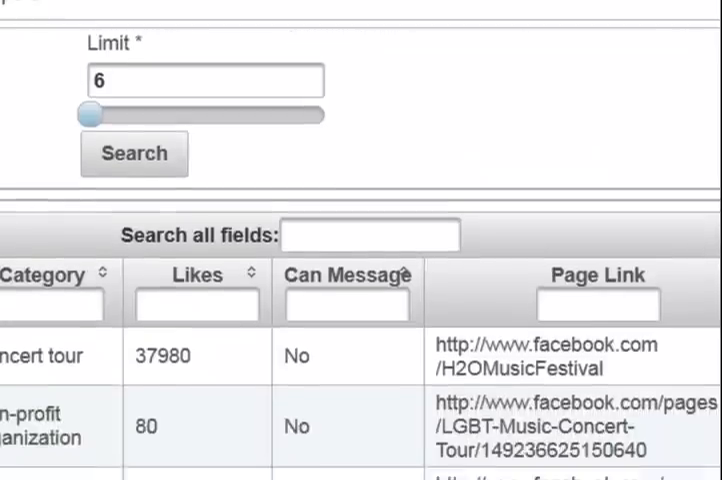
scroll("up", 3)
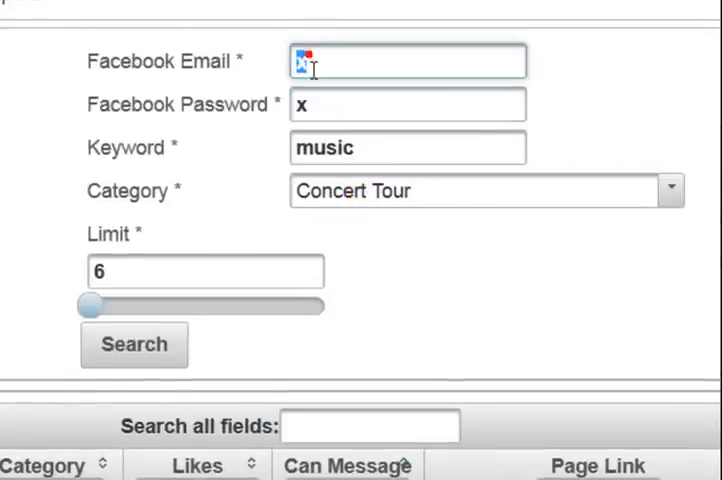
left_click(134, 344)
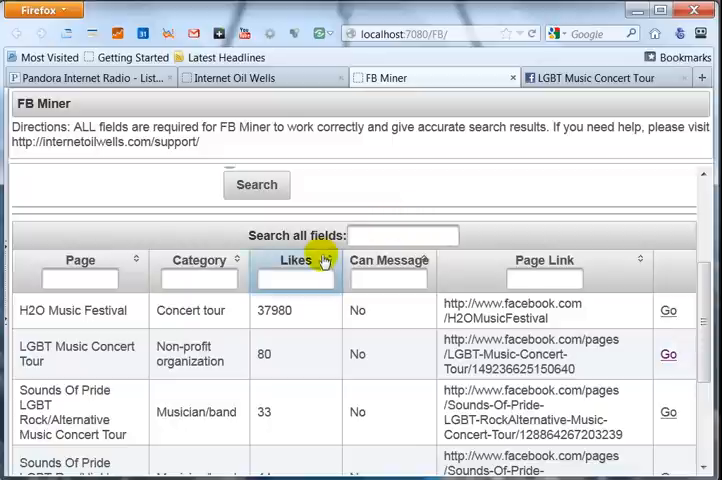
Step: Sort the results by Likes descending, putting The Hangout Beach festival first
left_click(296, 260)
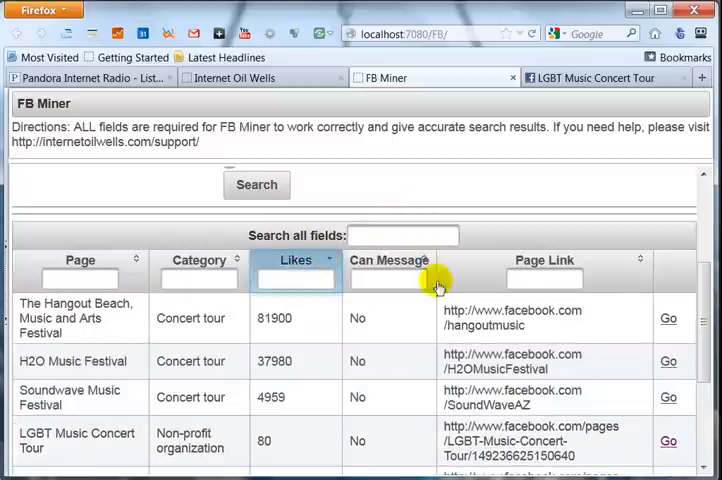
left_click(668, 318)
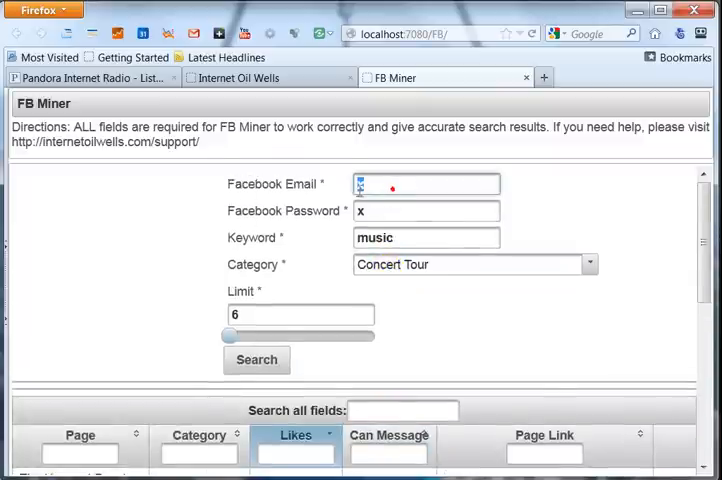
Step: Message The Hangout Beach festival page on Facebook, close it, and switch to the Pandora tab
left_click(256, 360)
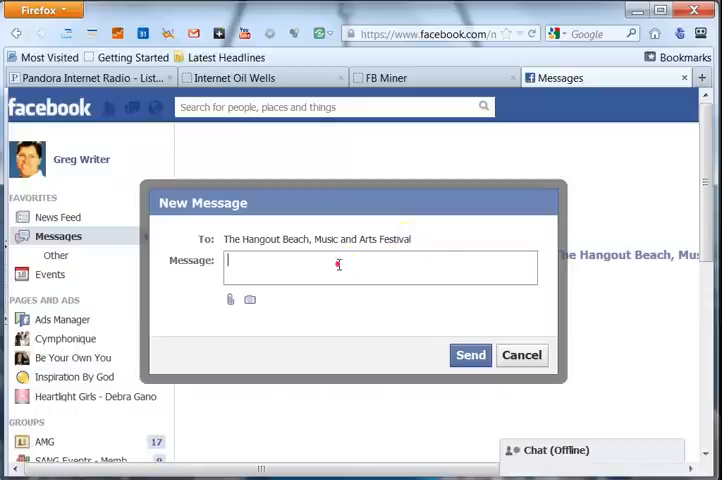
left_click(520, 356)
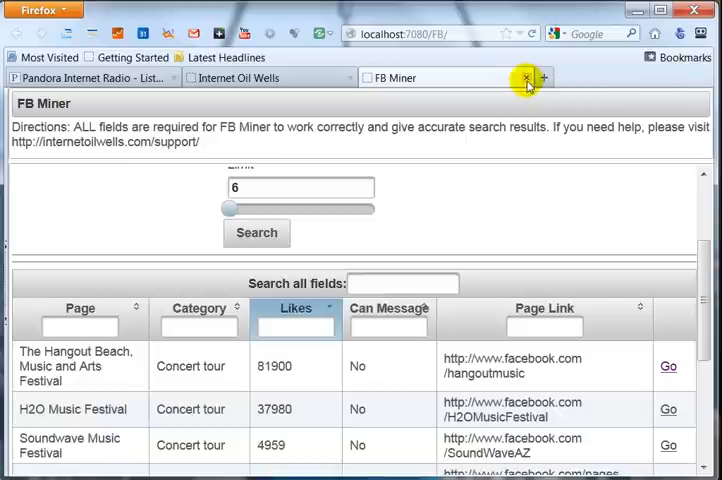
left_click(528, 78)
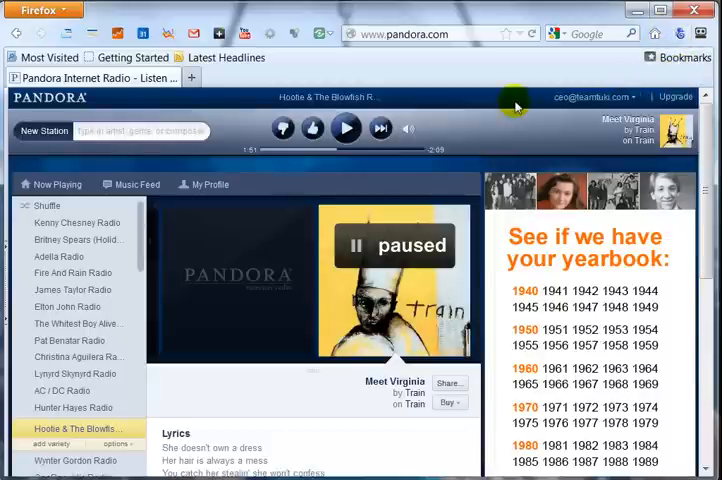
mouse_move(640, 24)
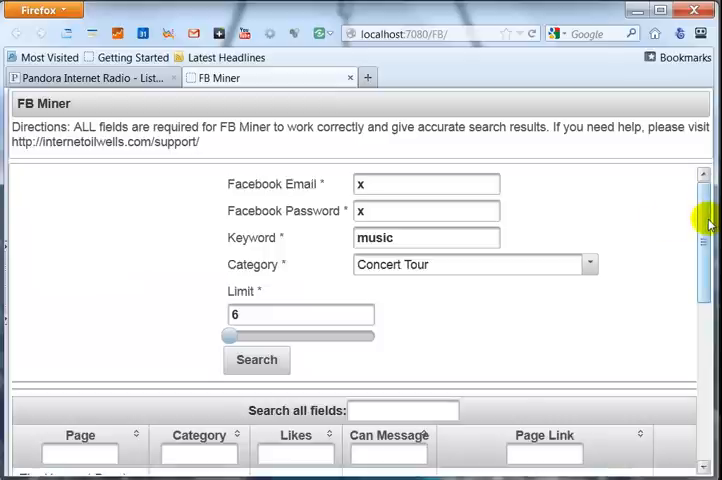
Step: Scroll through the FB Miner results while the Downloads list shows the exported music.xls
scroll("down", 3)
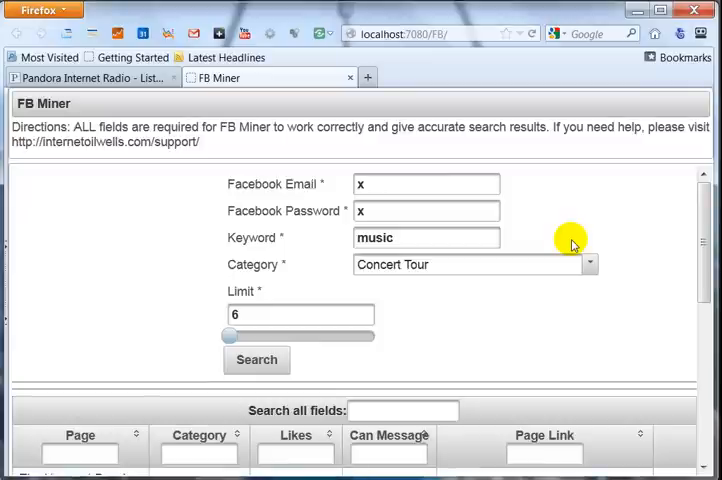
scroll("down", 3)
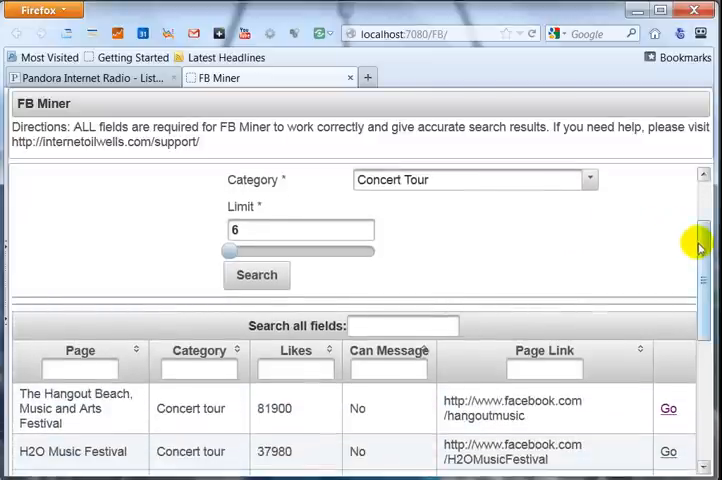
scroll("down", 3)
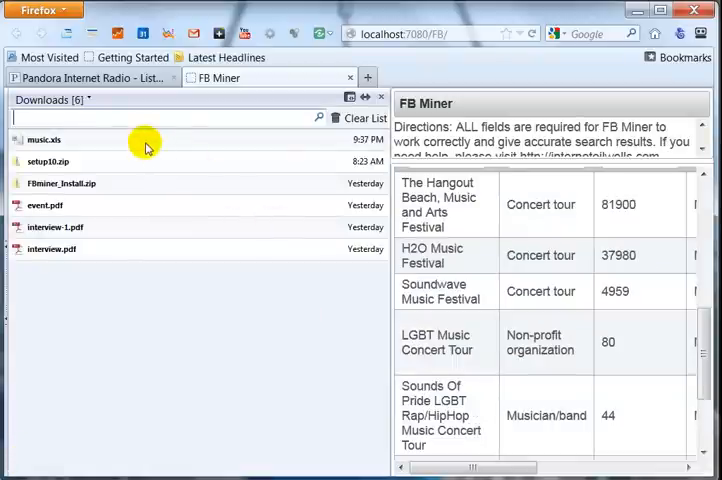
Step: Close the Downloads list and show the results table end reporting 6 pages total
left_click(44, 140)
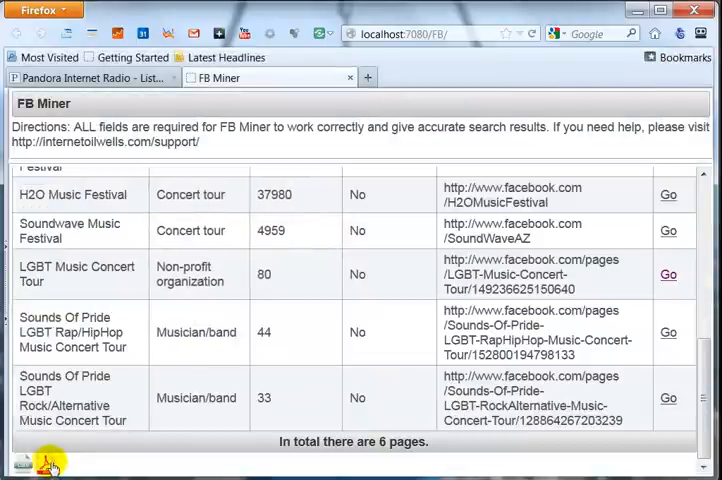
Step: Export the results table as music.pdf and confirm opening it in Adobe Acrobat
left_click(48, 464)
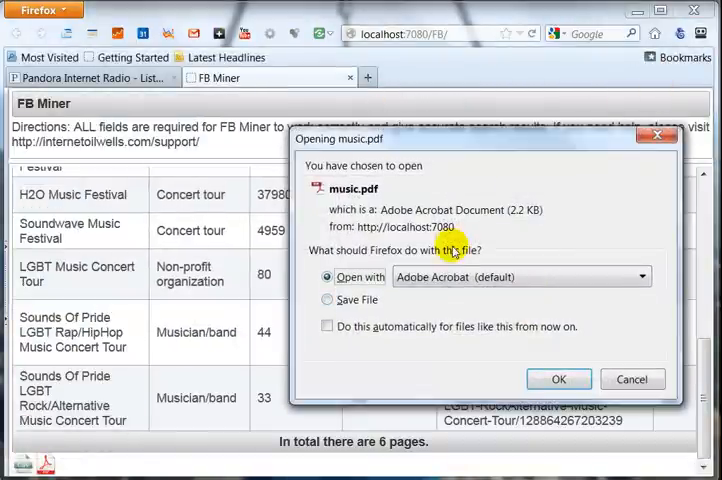
left_click(632, 380)
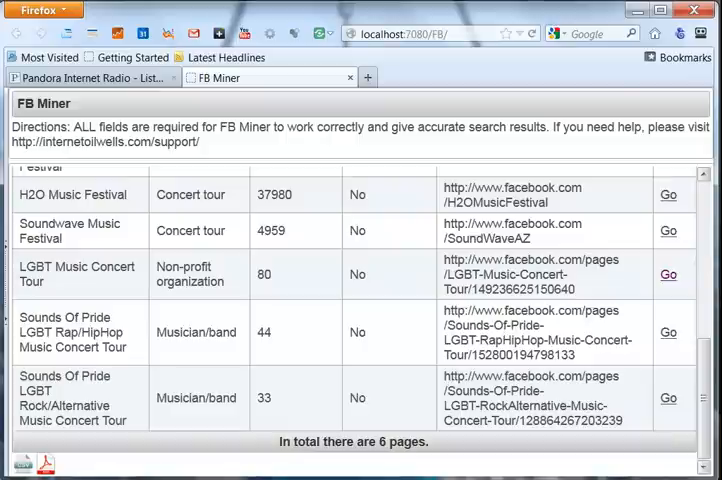
mouse_move(414, 414)
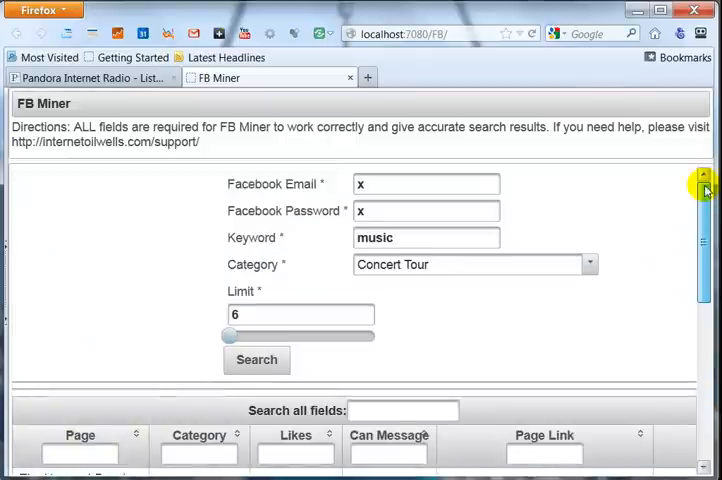
scroll("down", 3)
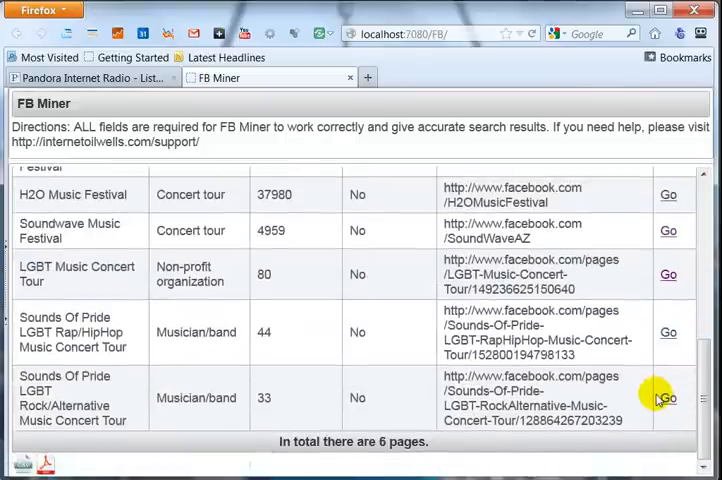